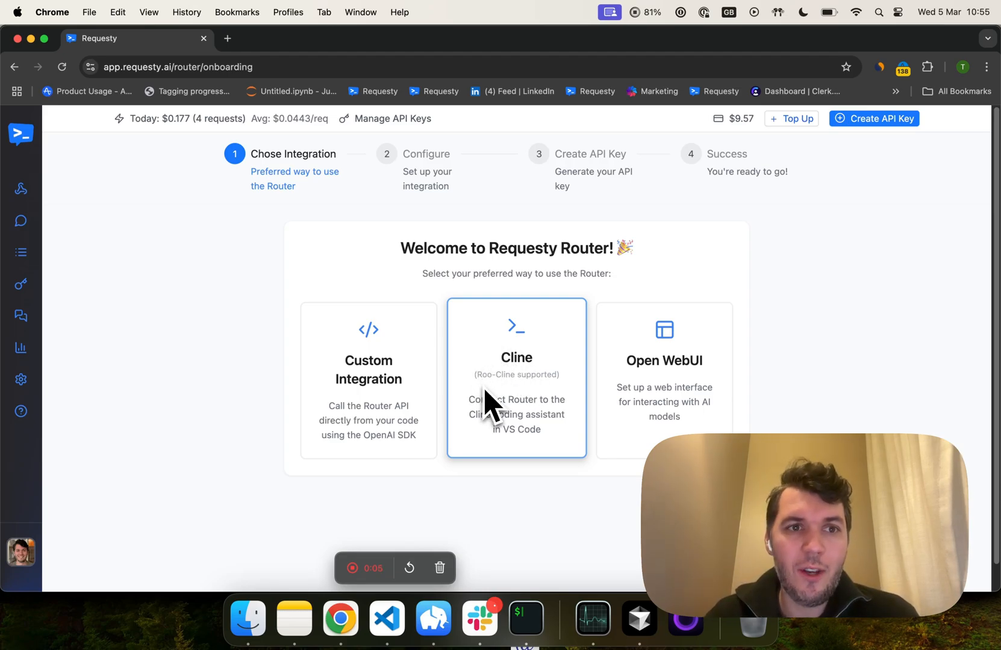
mouse_move(415, 265)
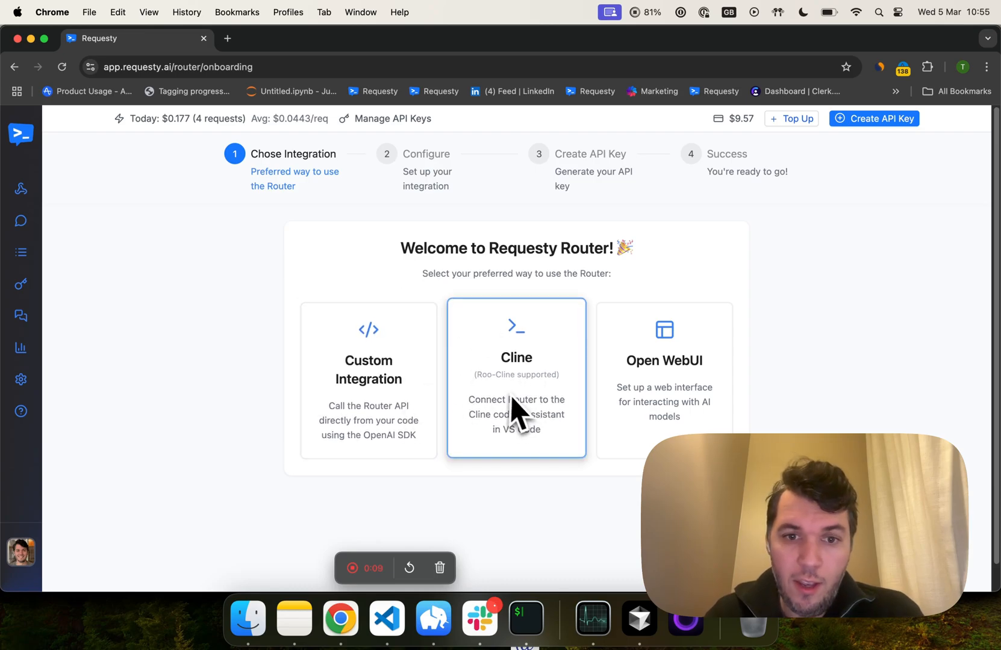
Pick Cline as the router integration on Requesty's onboarding page.
left_click(516, 378)
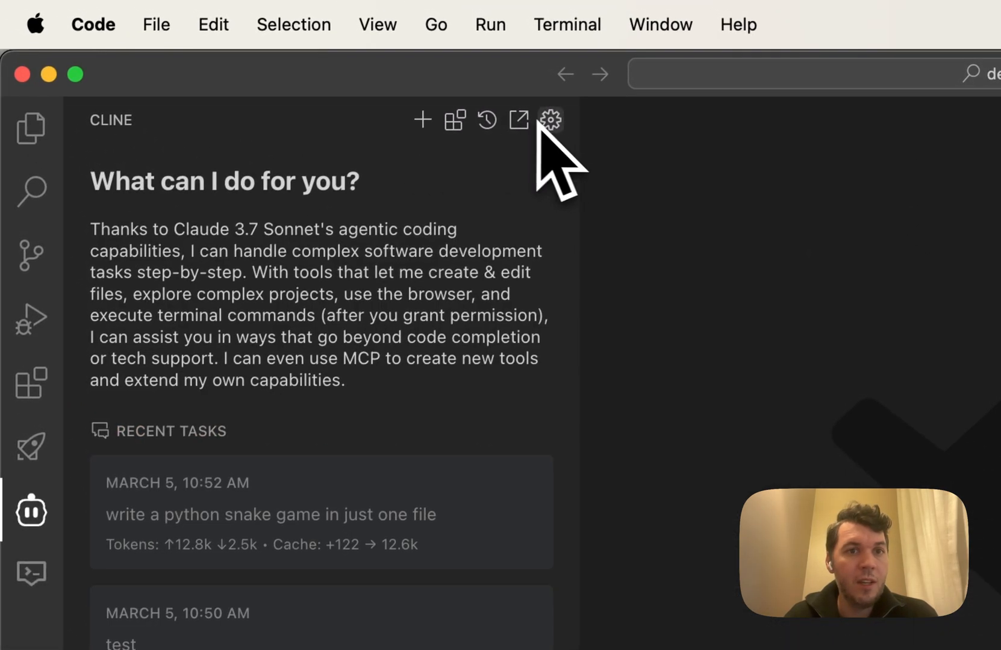
Open Cline's settings showing Requesty as provider with a Claude 3.7 Sonnet model.
left_click(548, 120)
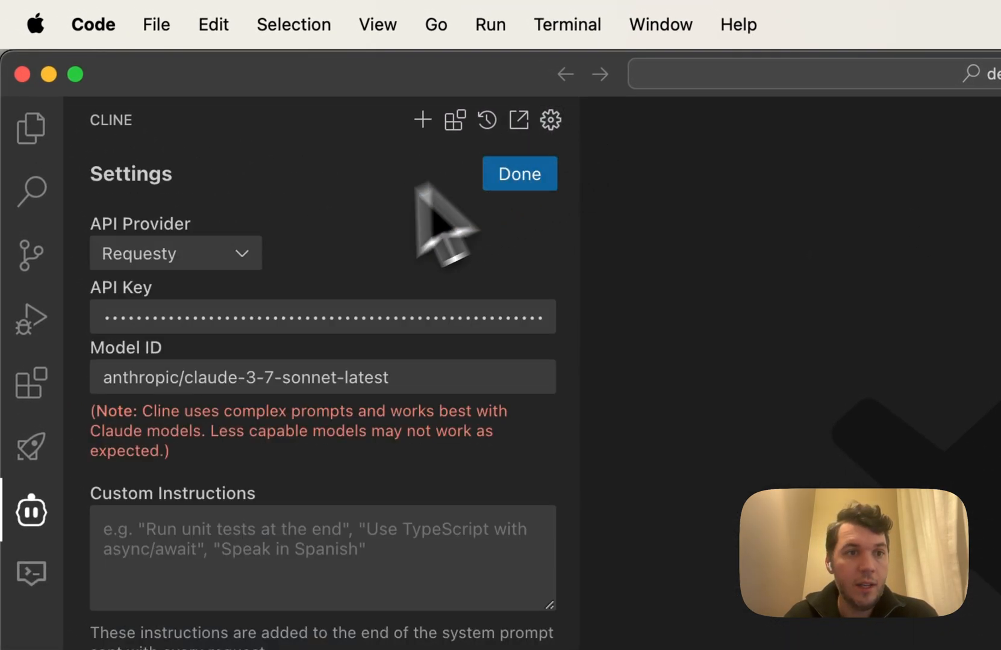
left_click(175, 252)
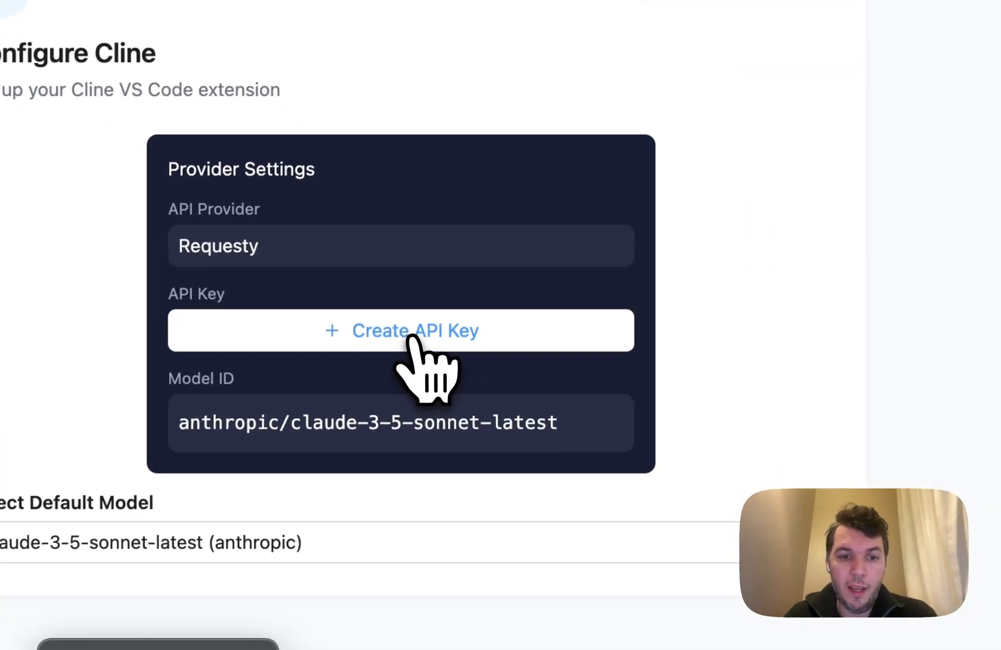
Create a Requesty API key named 'cline_test' and copy its secret.
left_click(153, 542)
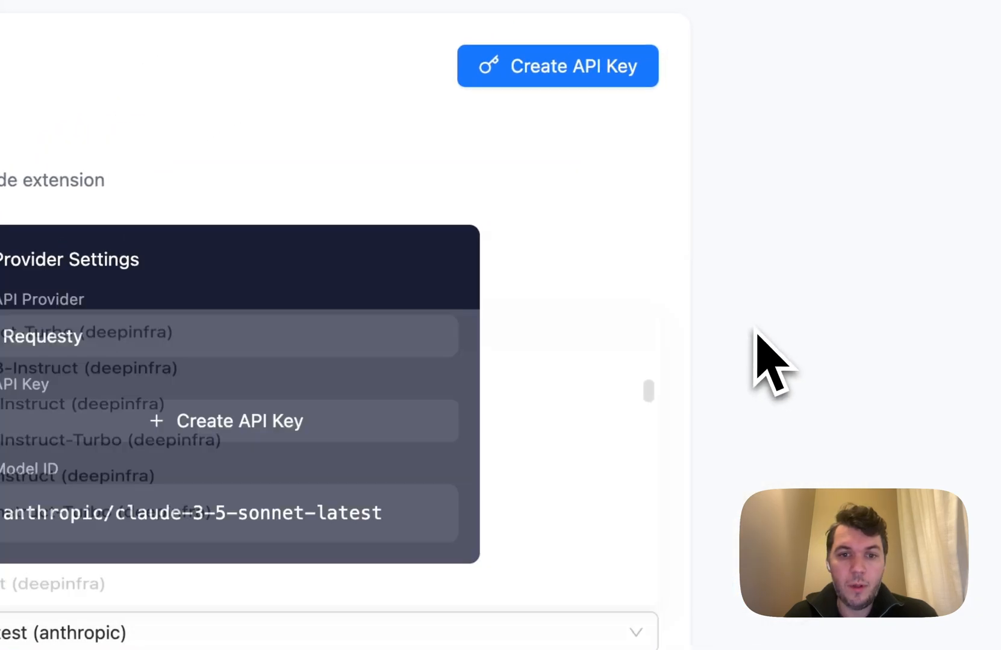
left_click(557, 65)
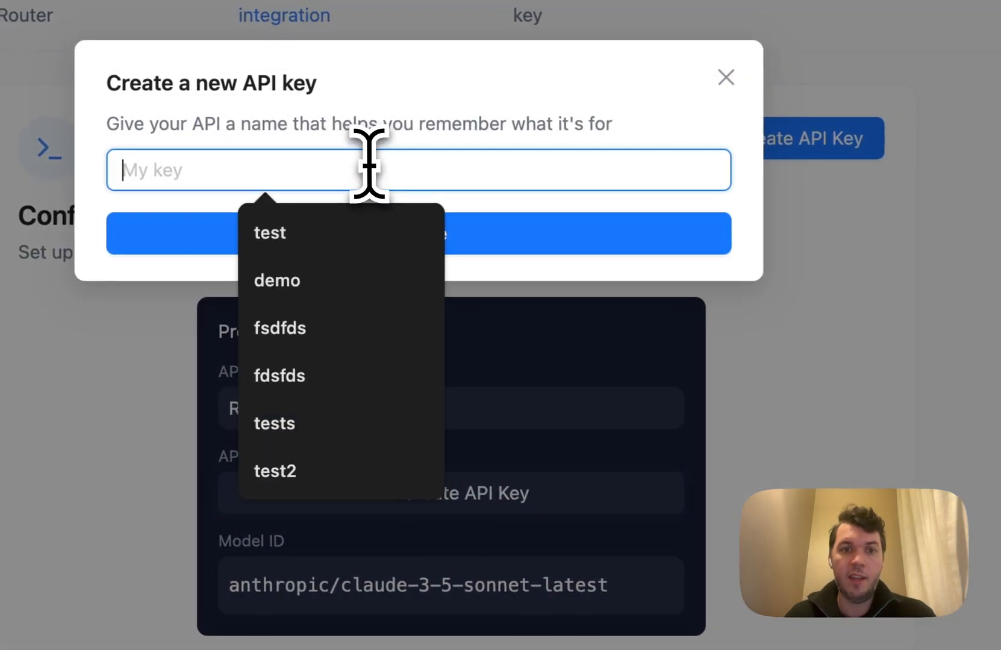
type("clin_test")
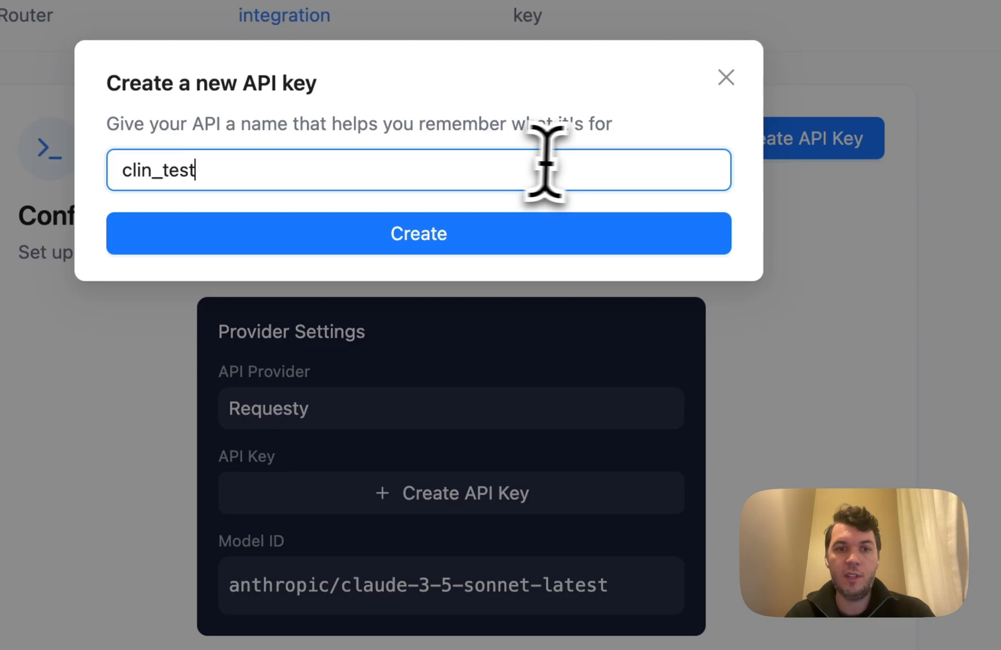
left_click(417, 234)
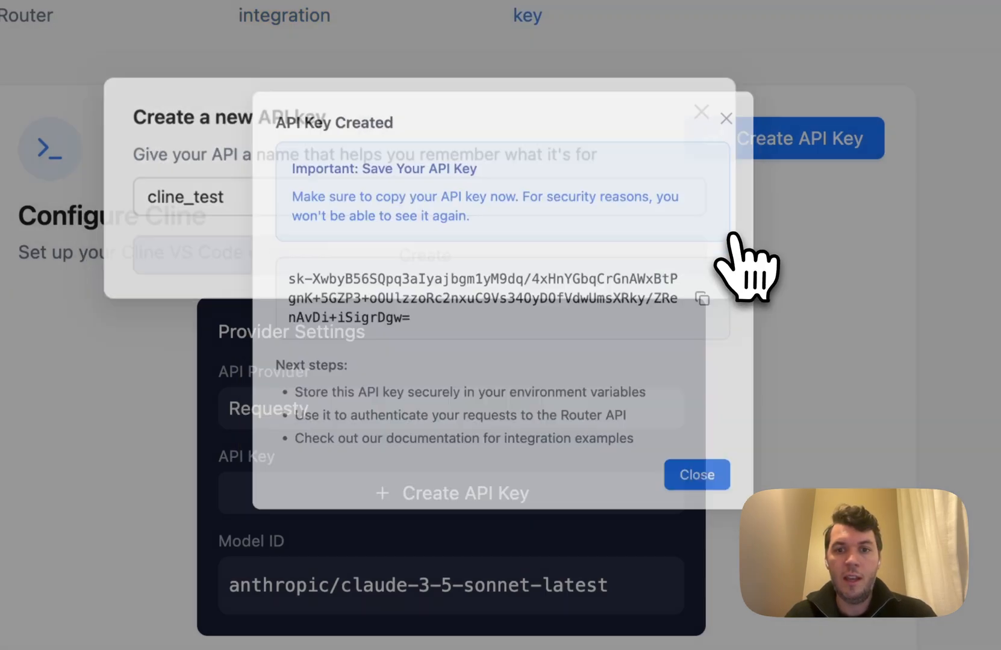
left_click(702, 299)
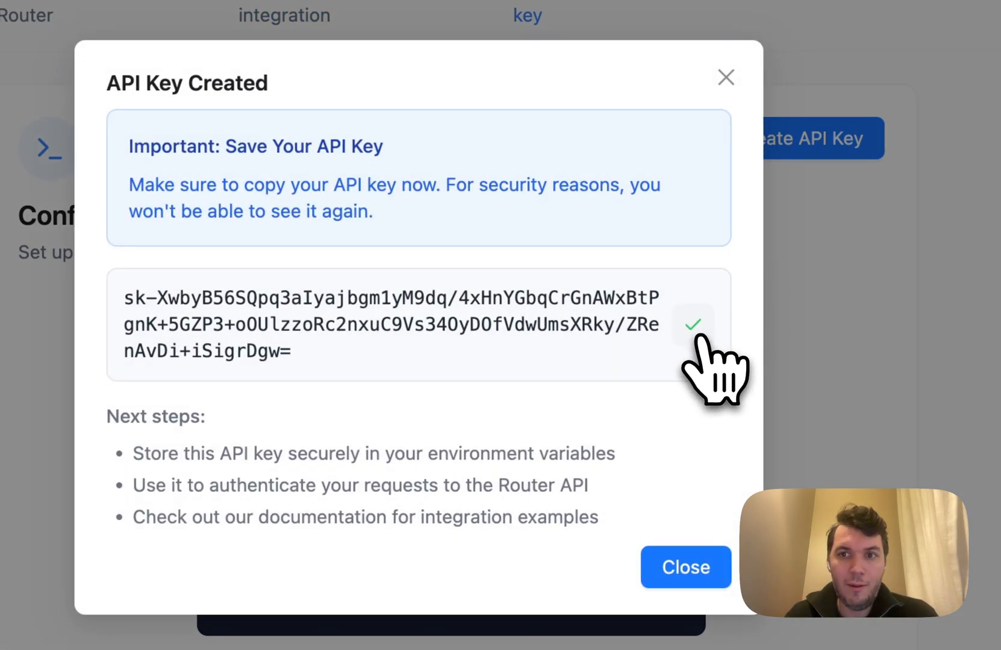
left_click(685, 567)
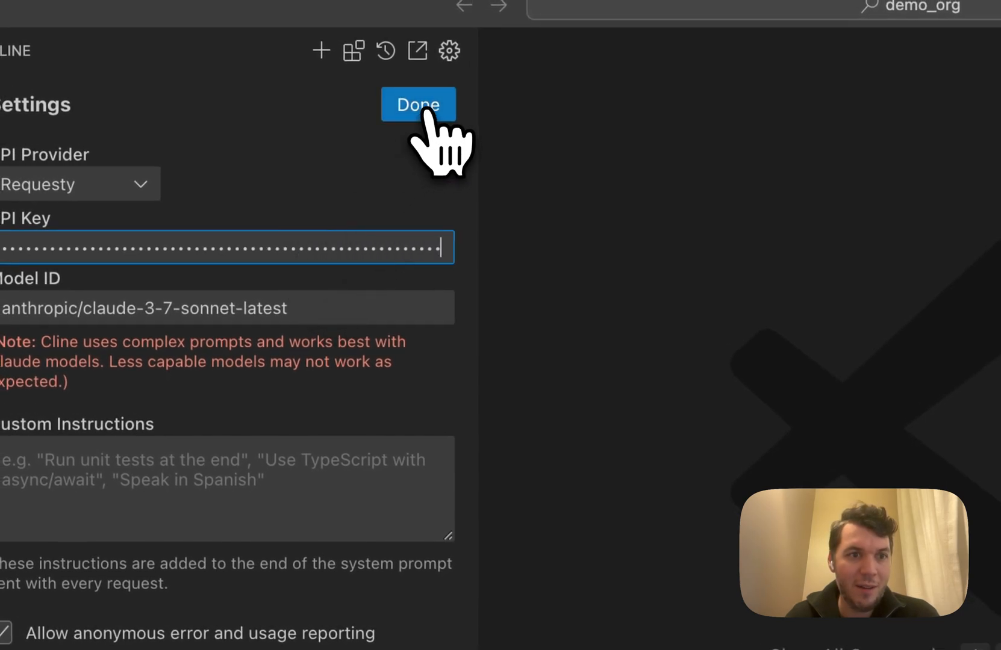
Save the pasted Requesty key in Cline's settings and return to the task screen.
left_click(418, 103)
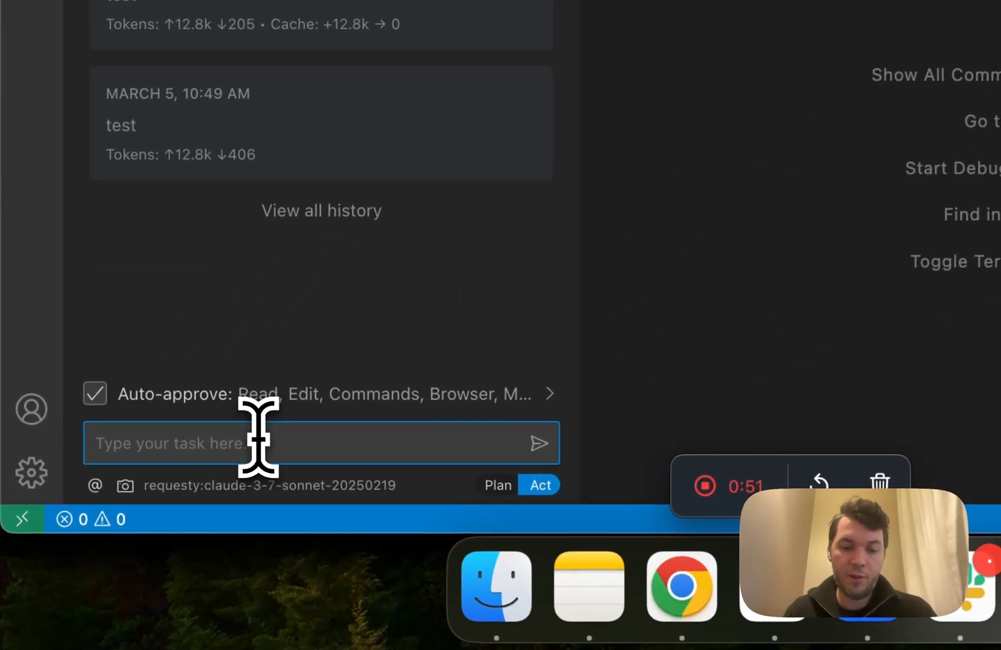
type("wr")
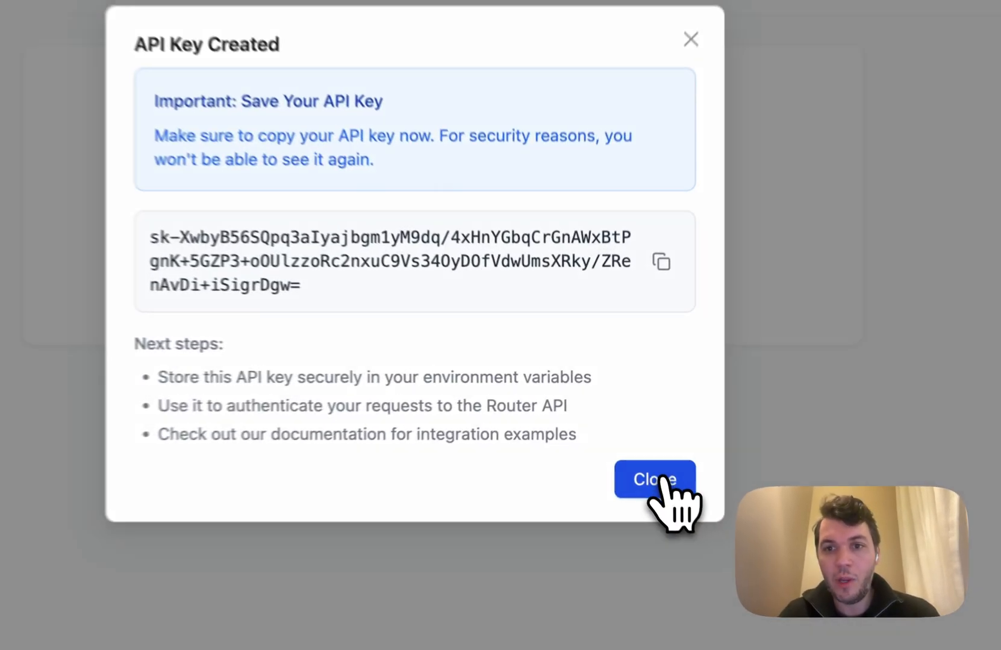
Dismiss the key-created dialog and browse the full catalogue of 153 models.
left_click(654, 480)
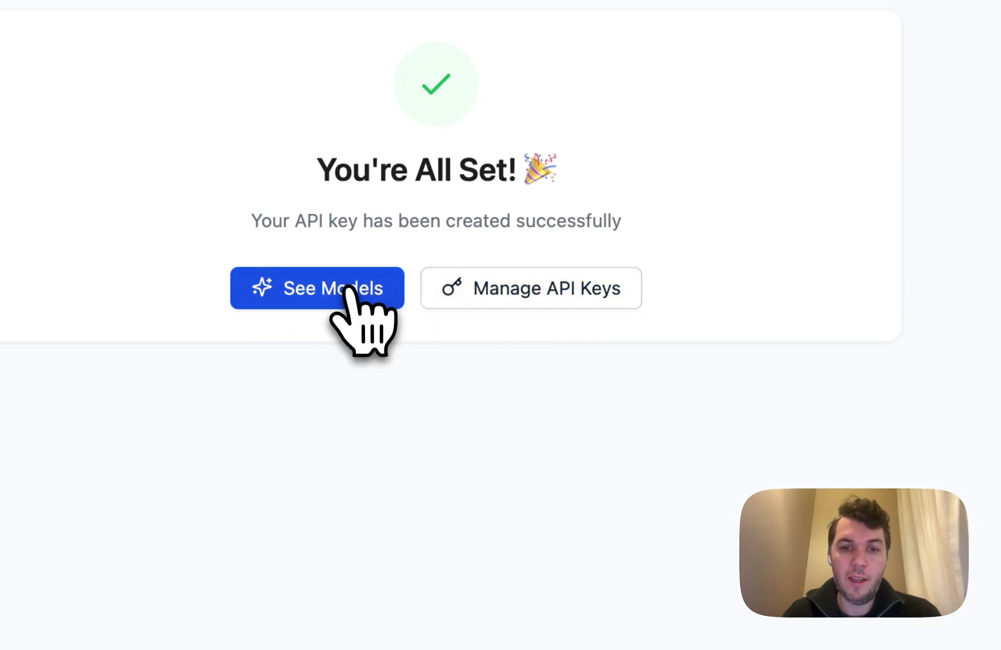
left_click(317, 288)
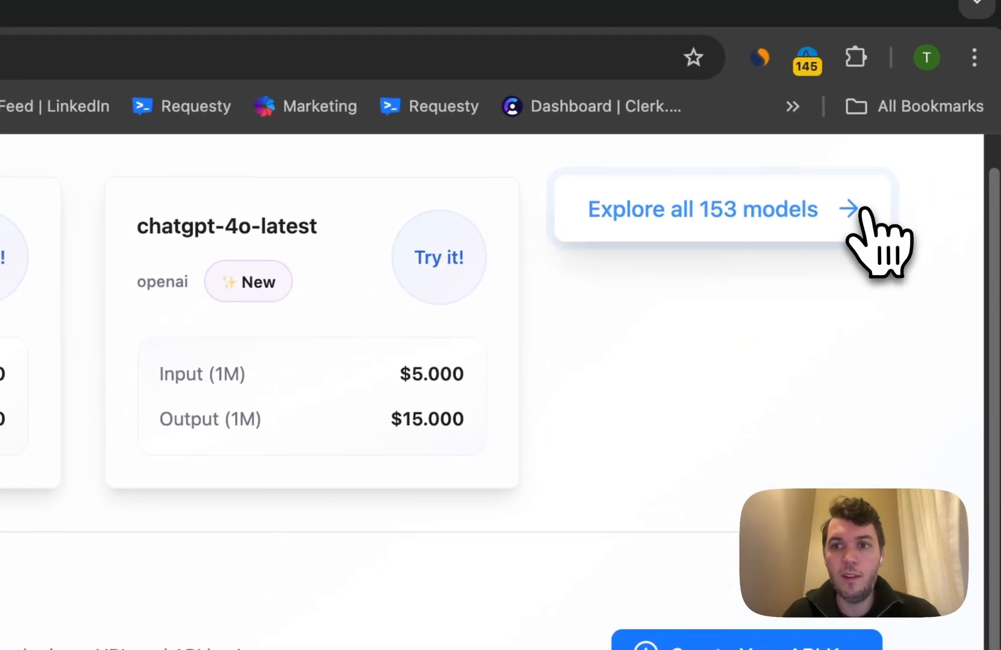
left_click(702, 210)
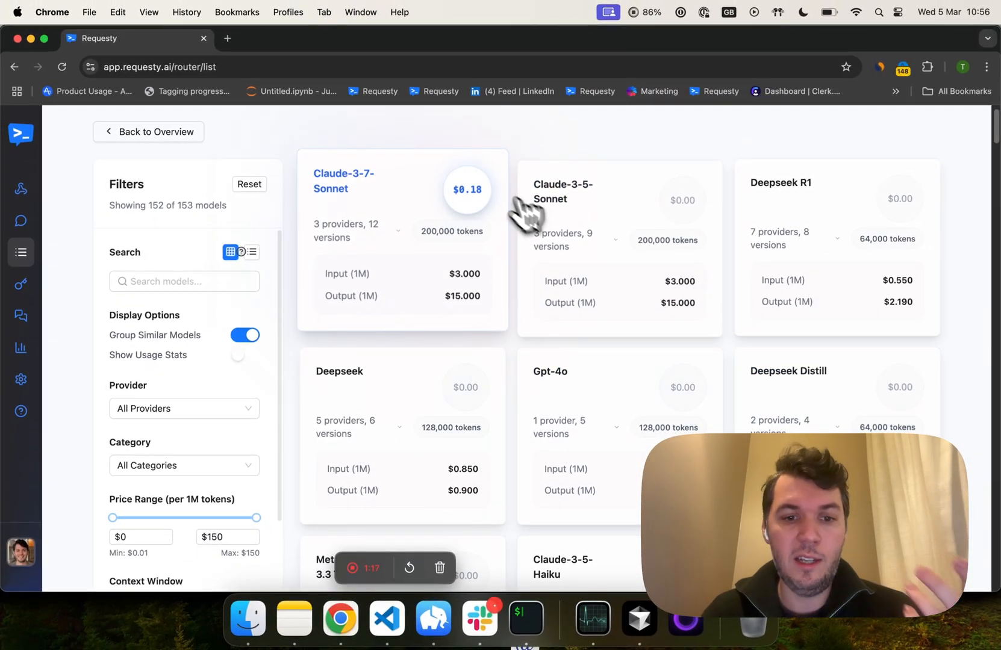
scroll("down", 3)
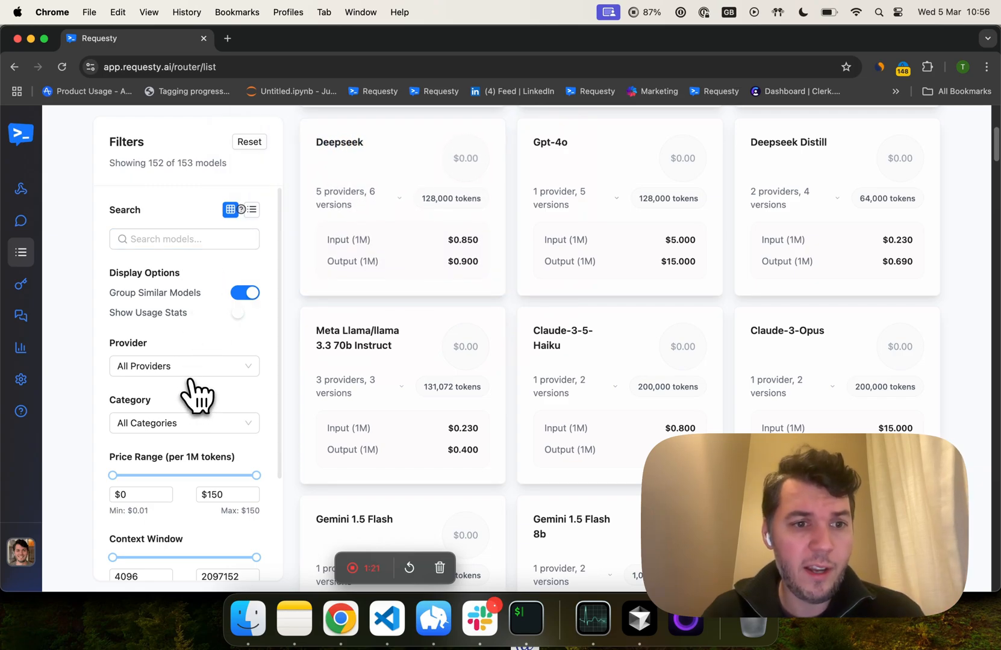
scroll("down", 3)
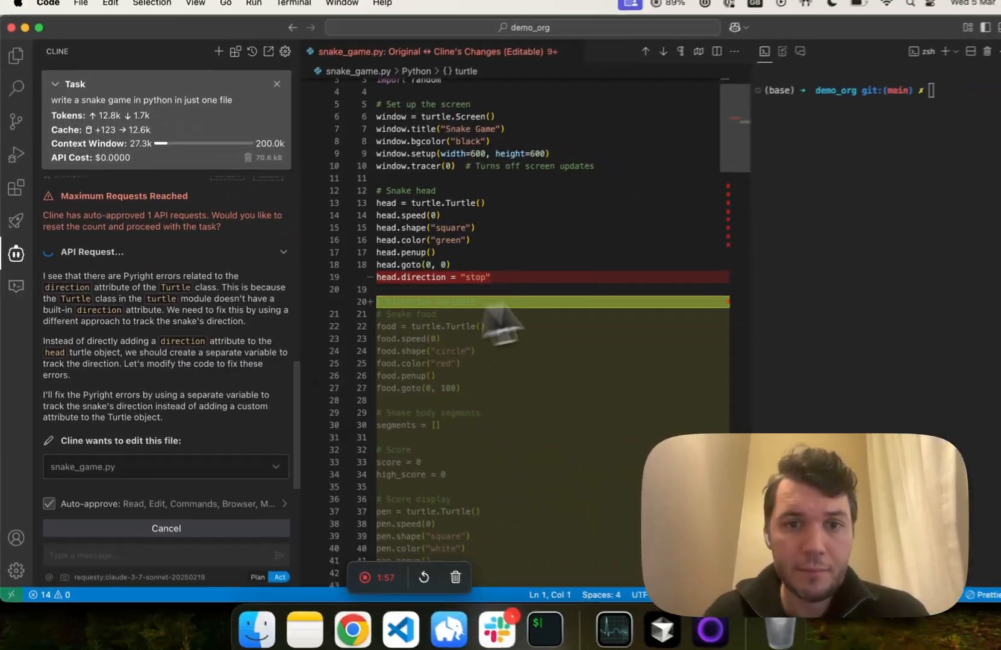
Scroll through Cline's snake_game.py diff that tracks direction in a separate variable.
scroll("down", 3)
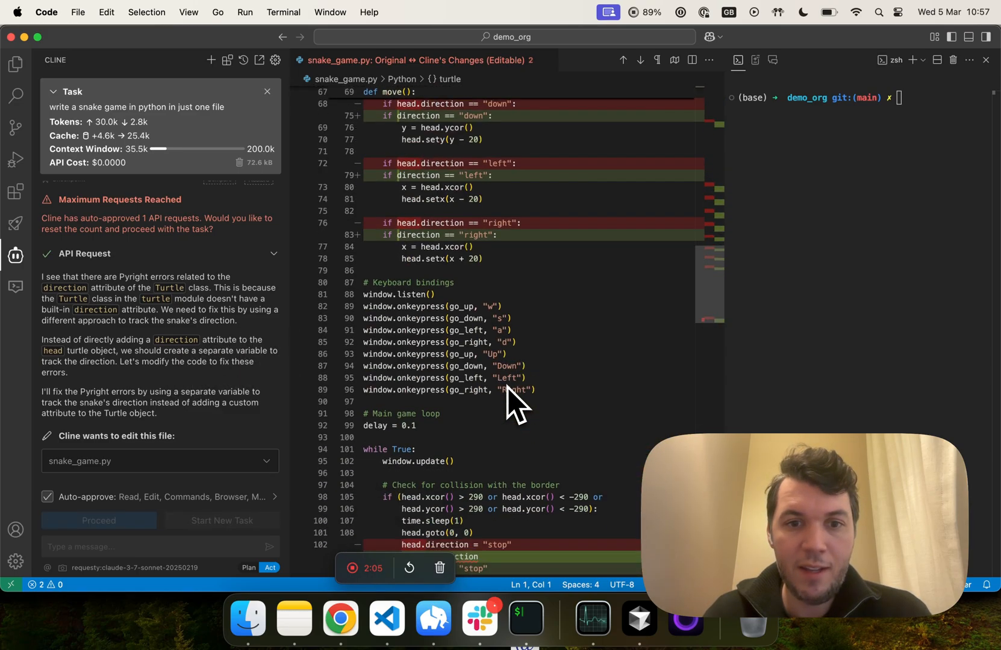
Go to API Management and start adding a model policy to cline_test.
left_click(340, 619)
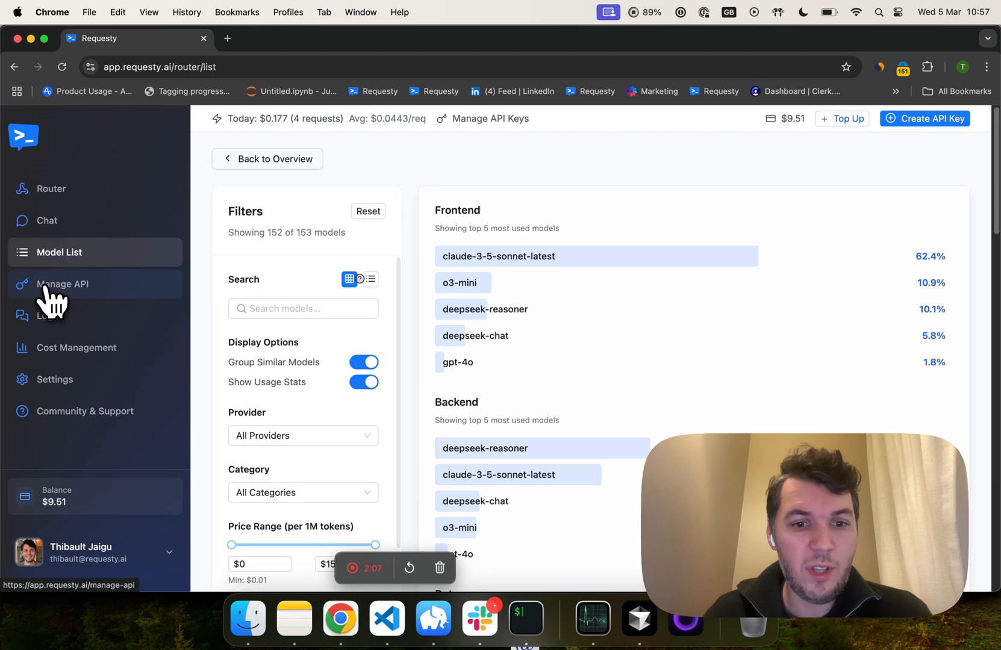
left_click(63, 284)
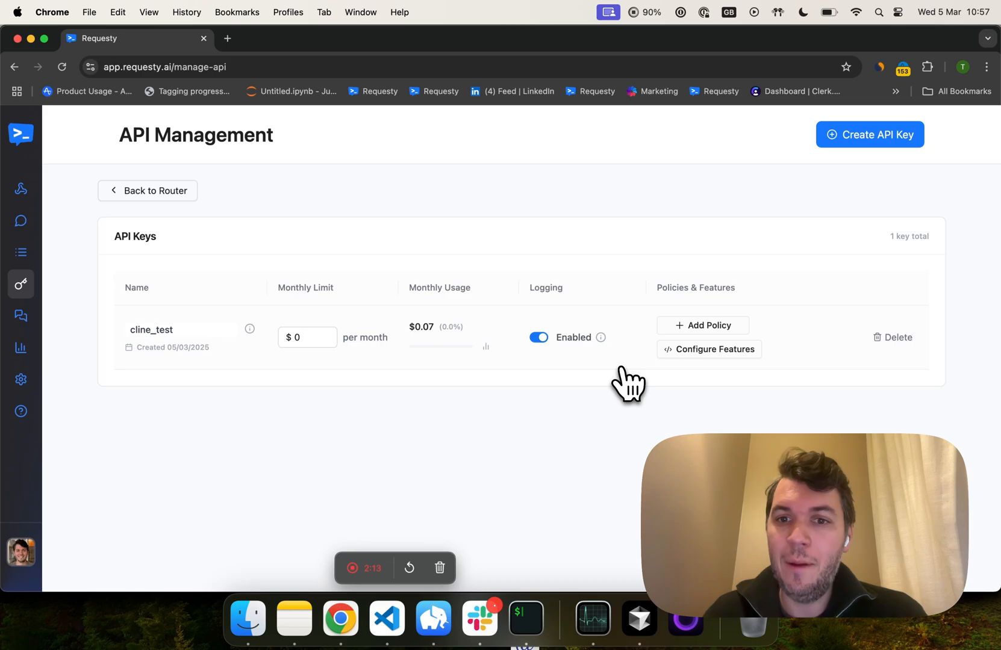
mouse_move(726, 390)
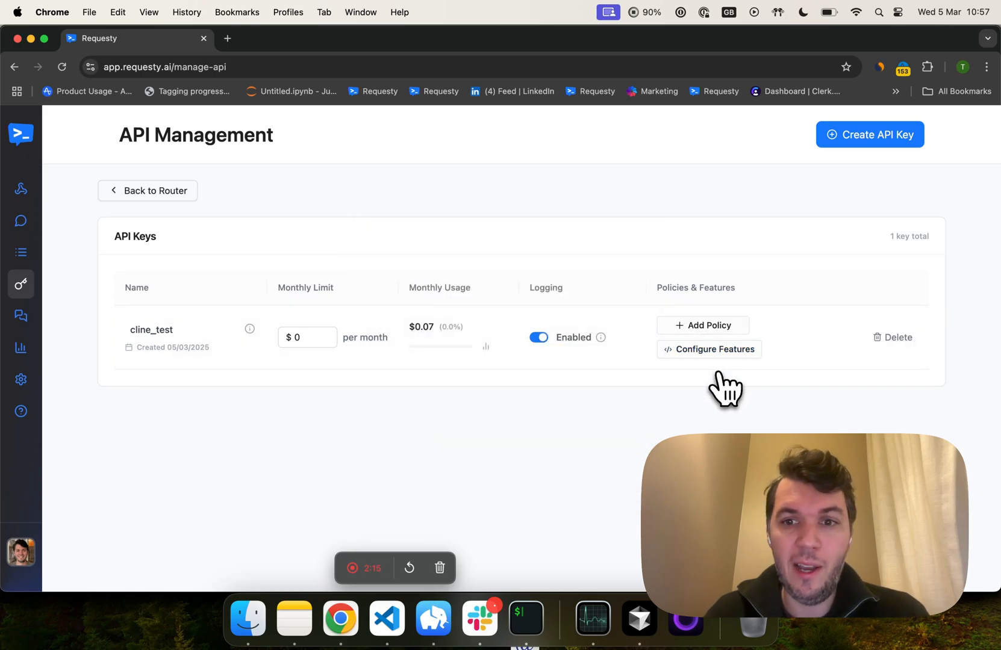
left_click(702, 326)
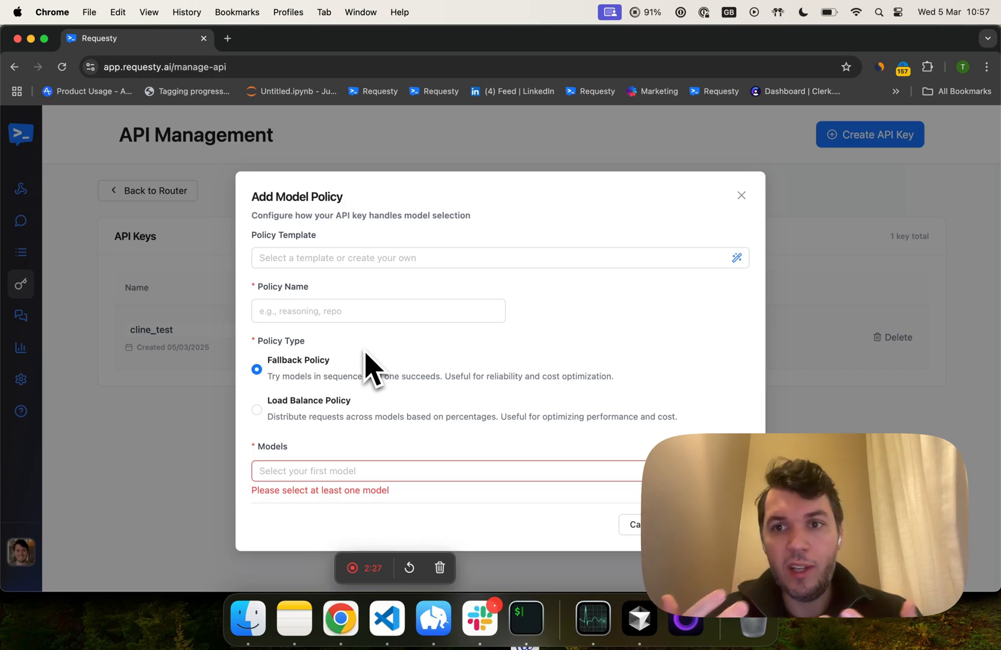
Create a fallback policy with deepseek-reasoner first and DeepSeek-R1 as backup.
type("deepseek")
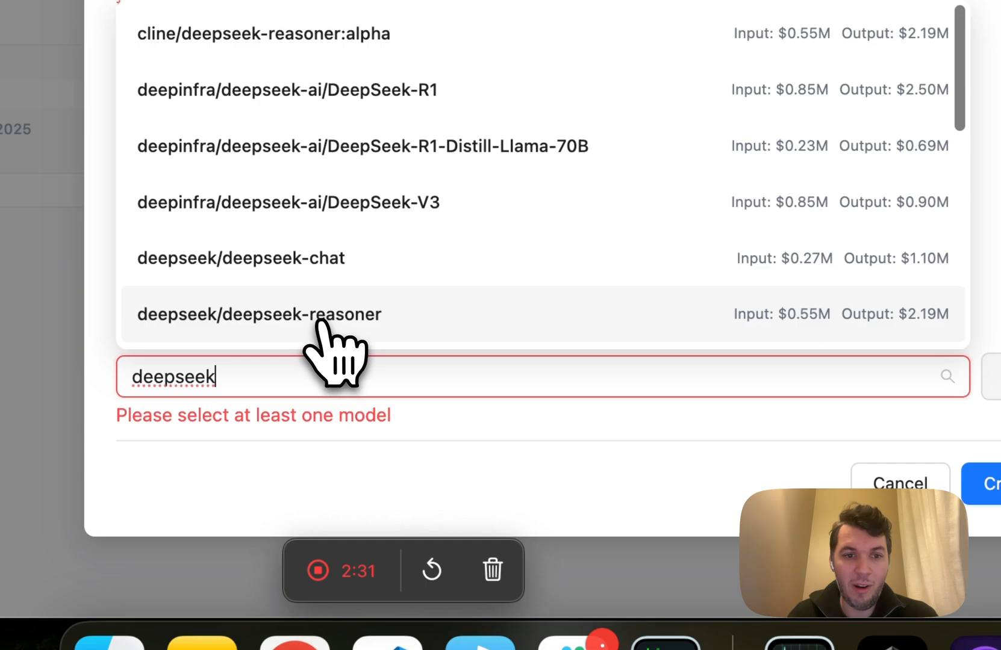
left_click(259, 314)
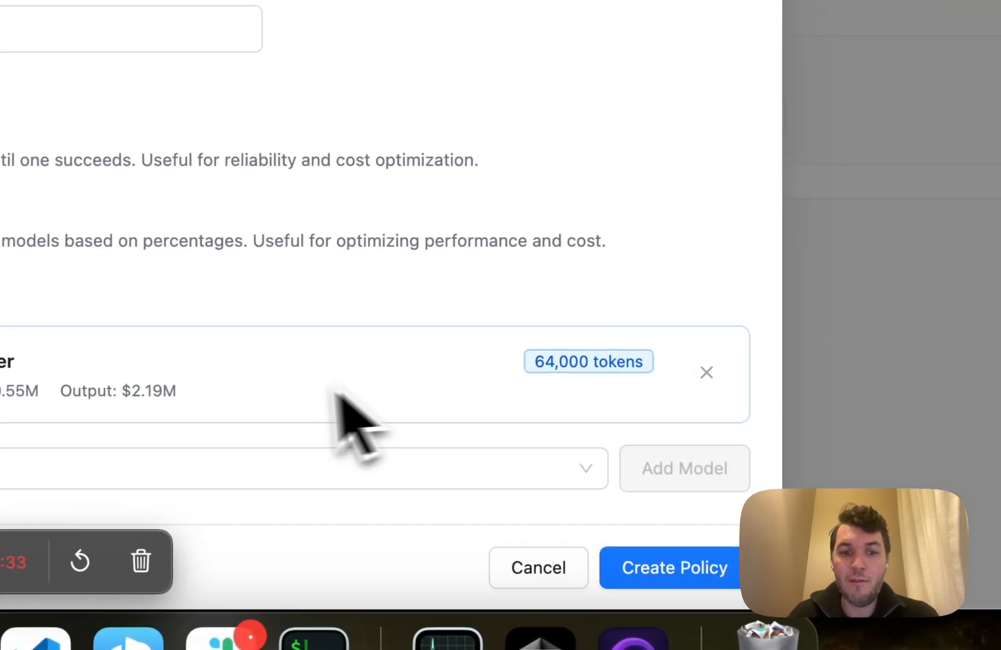
left_click(303, 468)
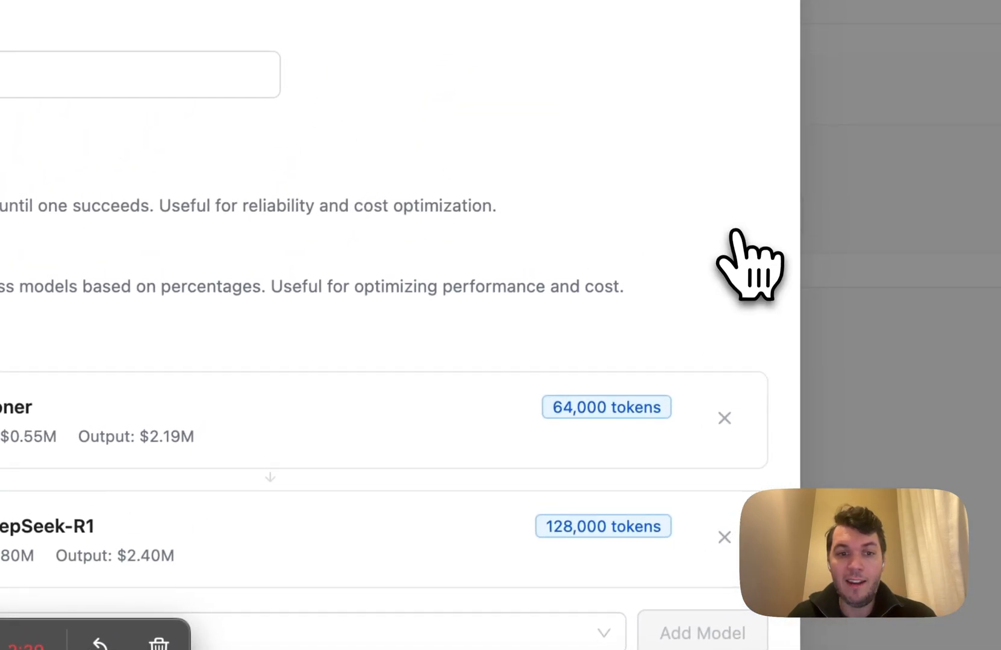
type("deepseek")
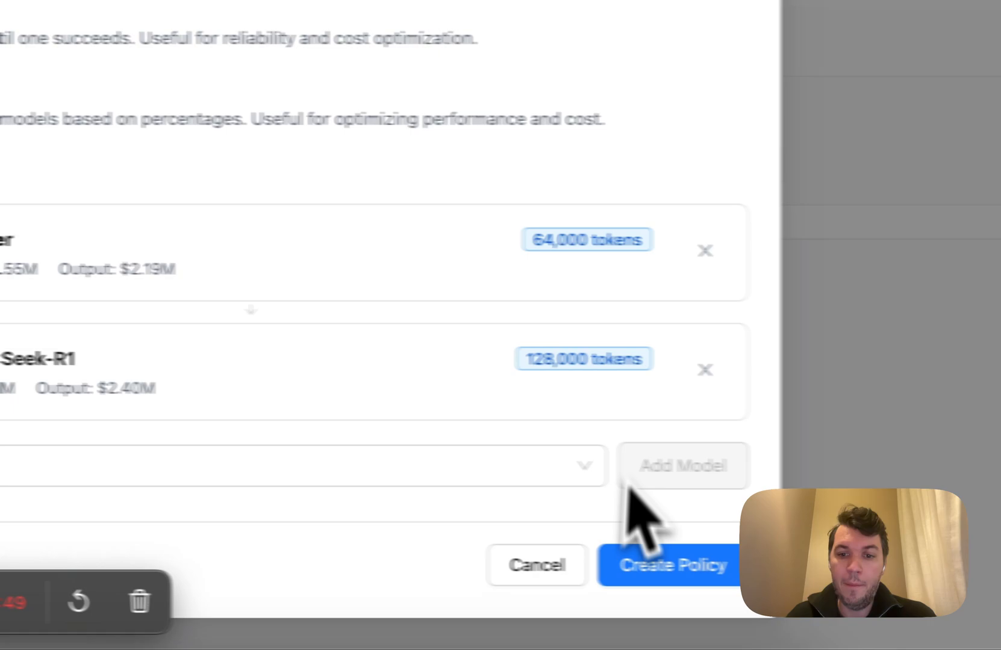
left_click(669, 566)
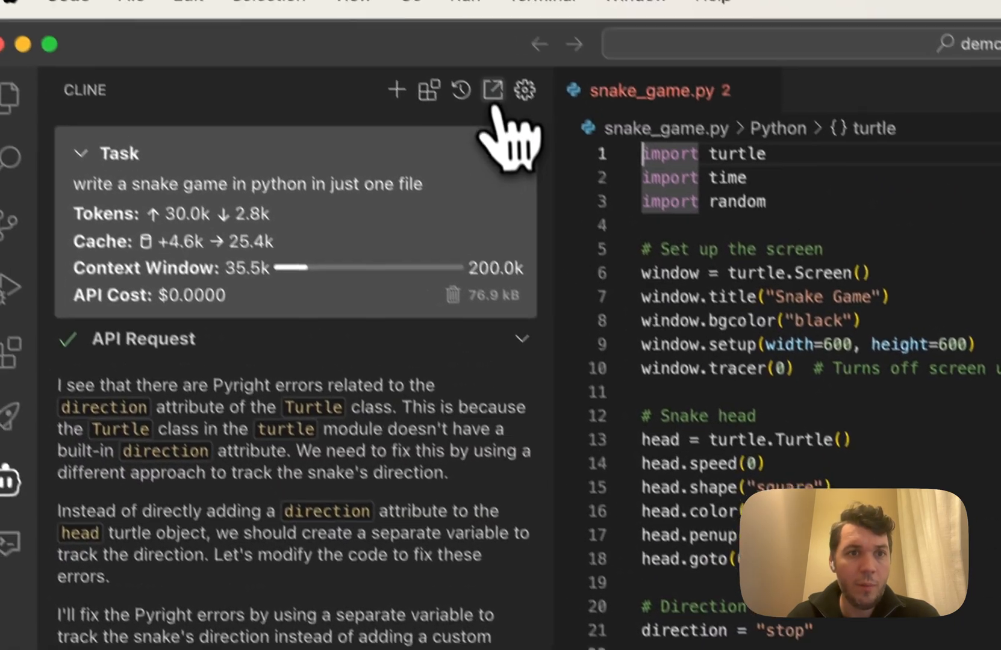
left_click(523, 89)
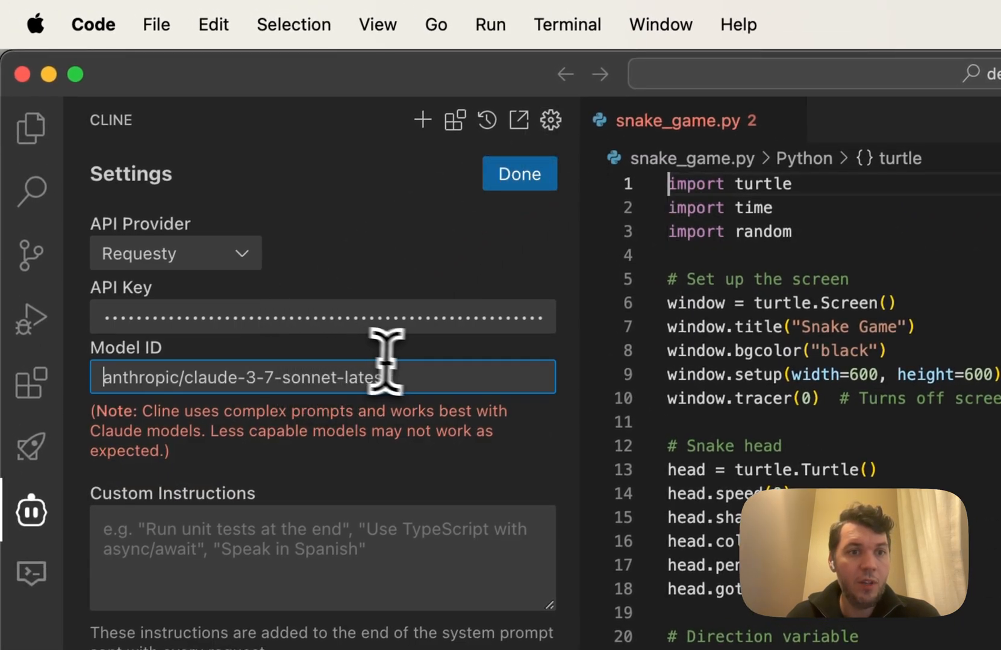
type("policy/deepseek r1")
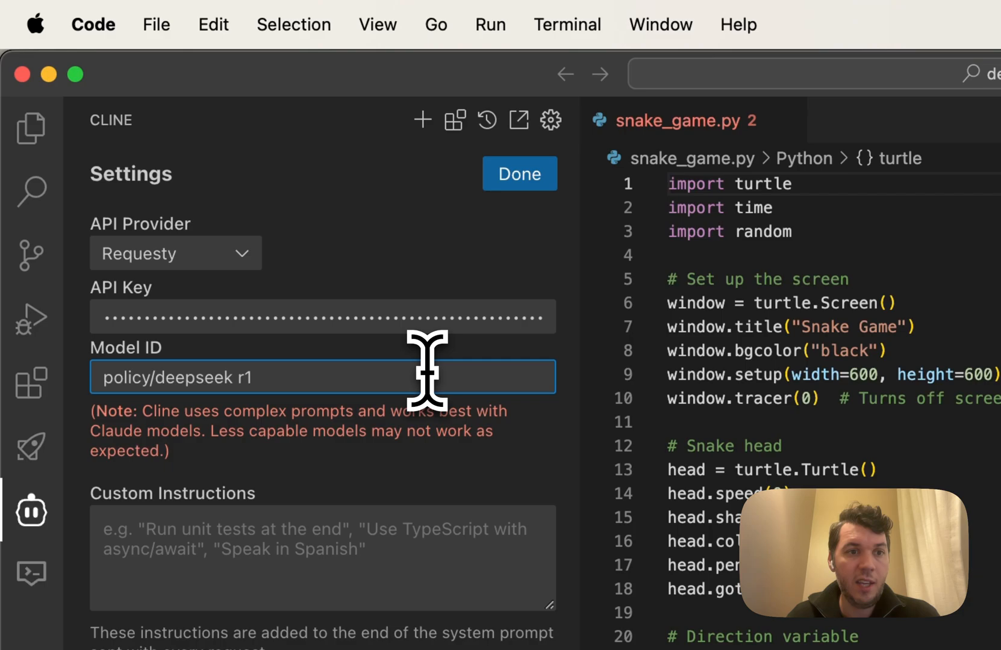
type("anthropic/claude-3-7-sonnet-latest")
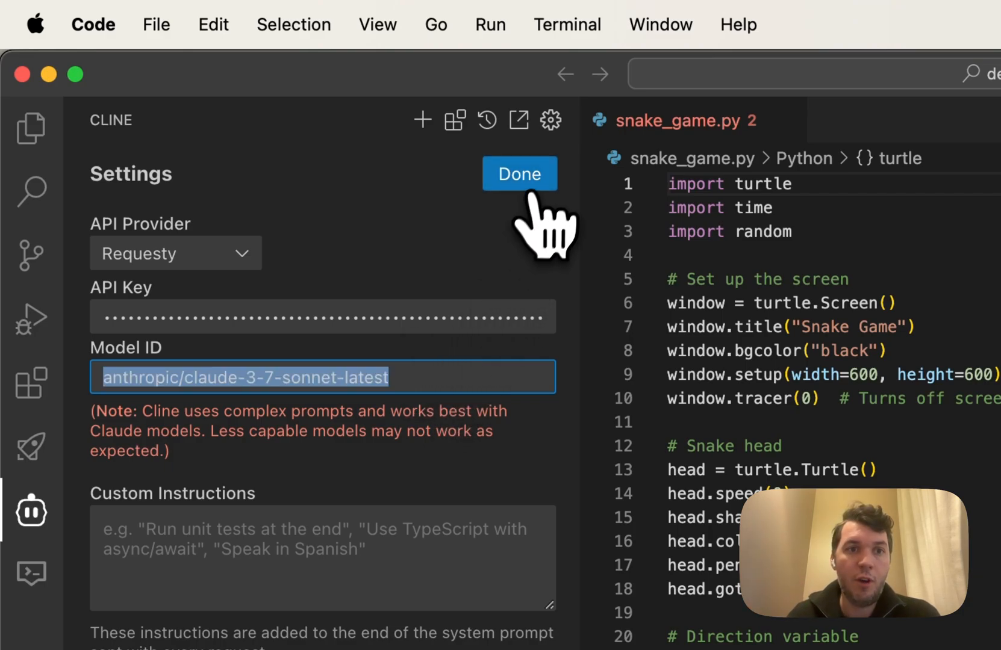
left_click(519, 172)
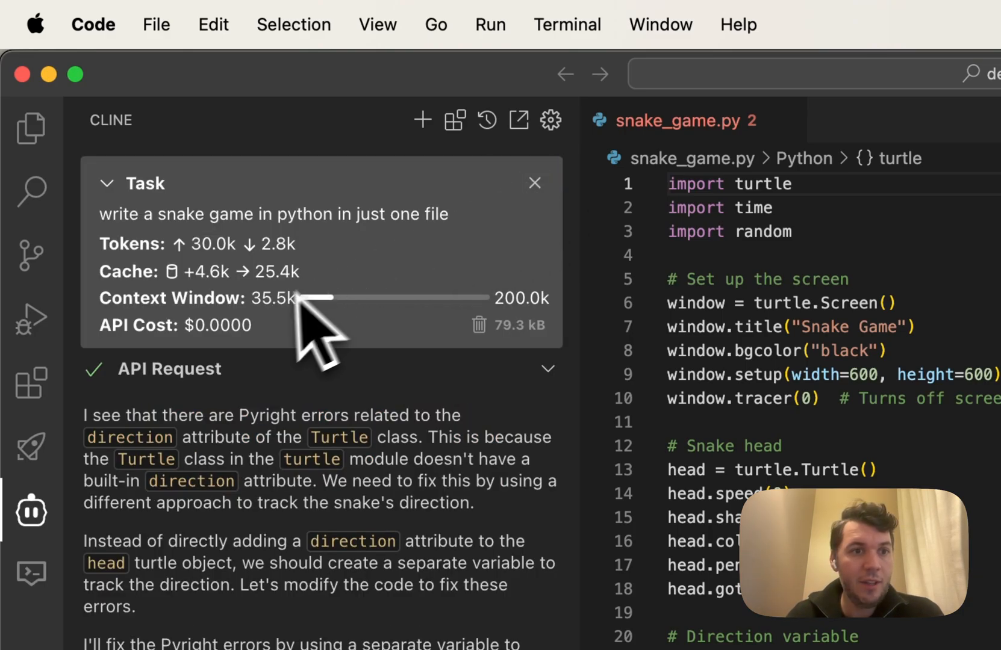
scroll("down", 3)
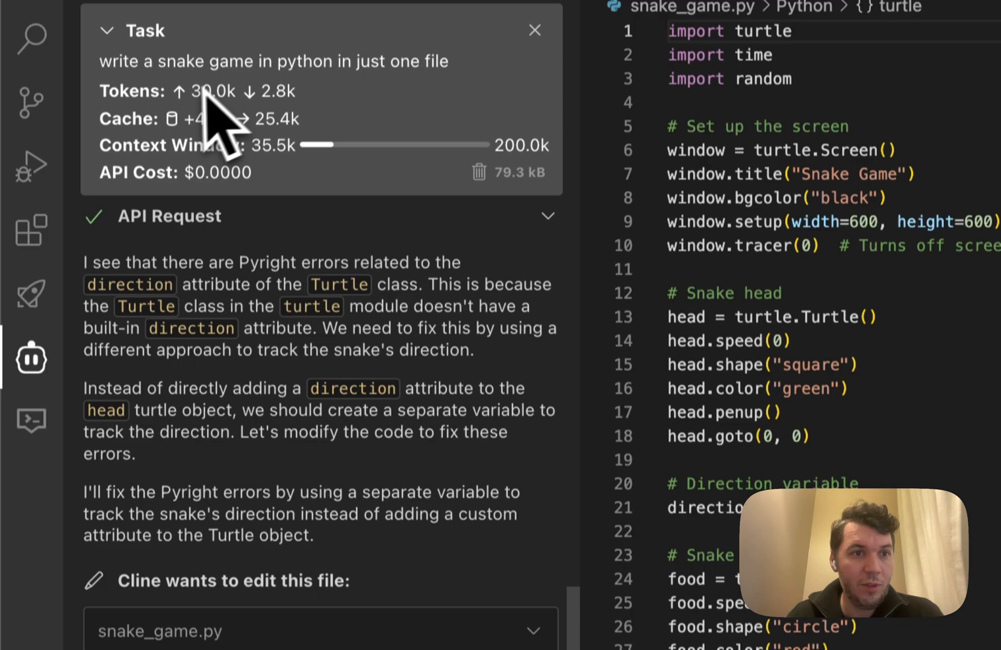
scroll("down", 3)
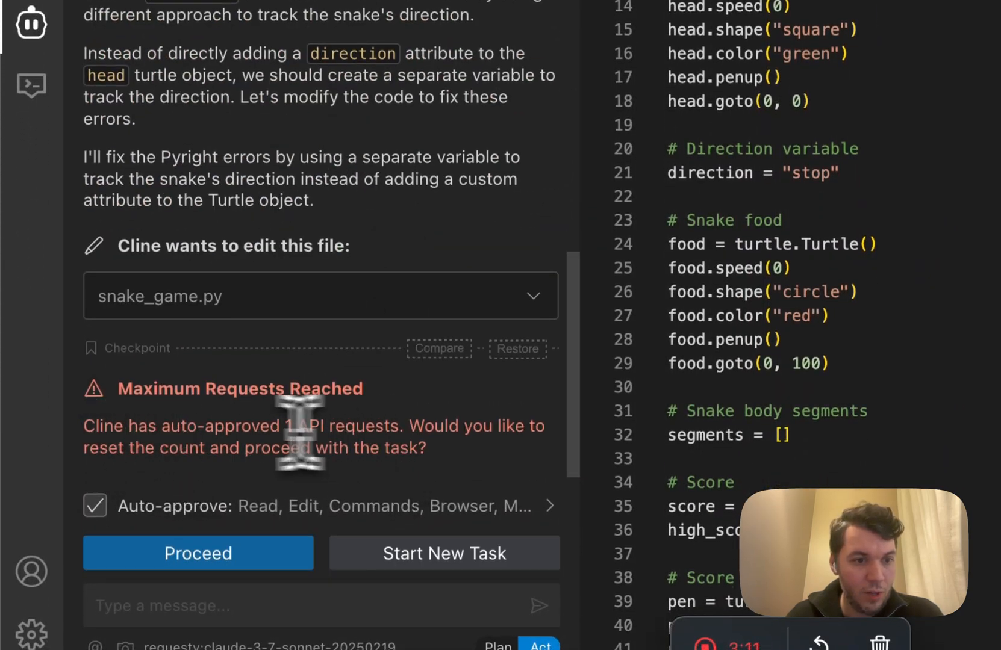
left_click(198, 553)
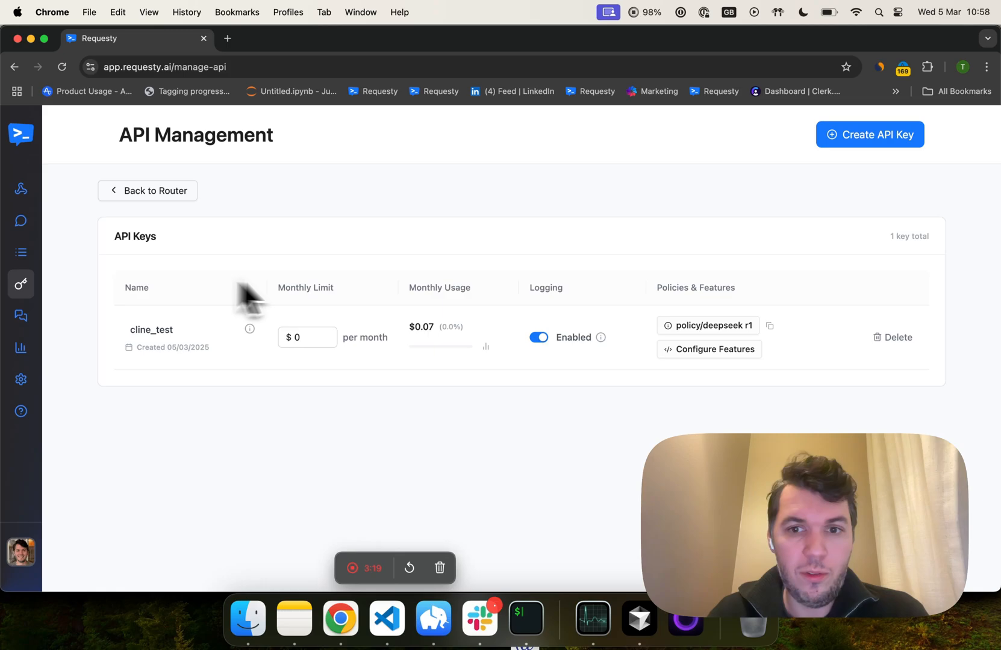
Open cline_test's feature settings and review the Cline Features toggles.
left_click(708, 350)
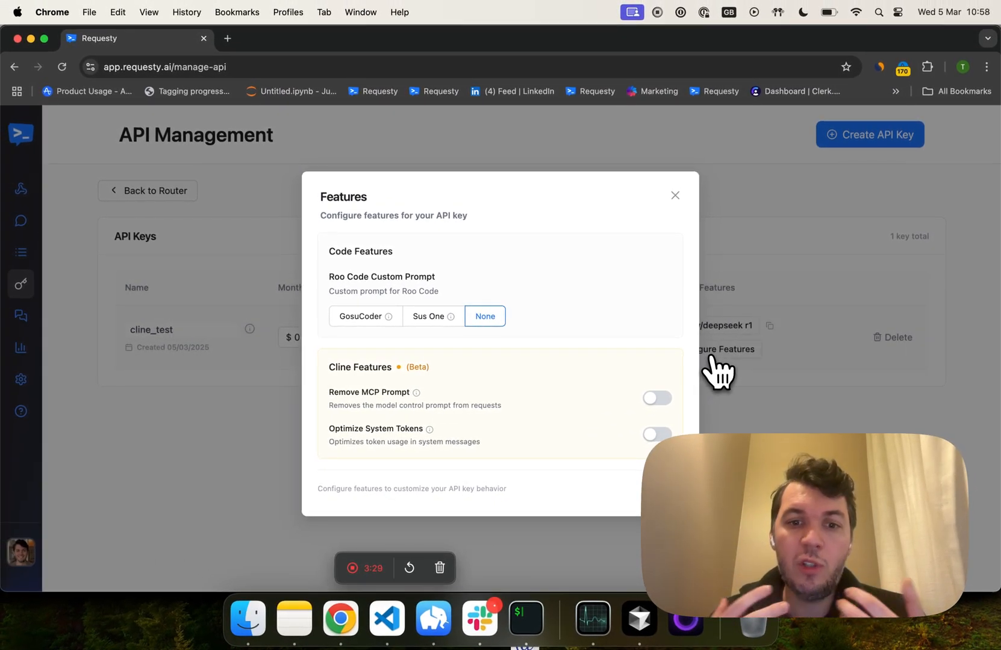
mouse_move(415, 415)
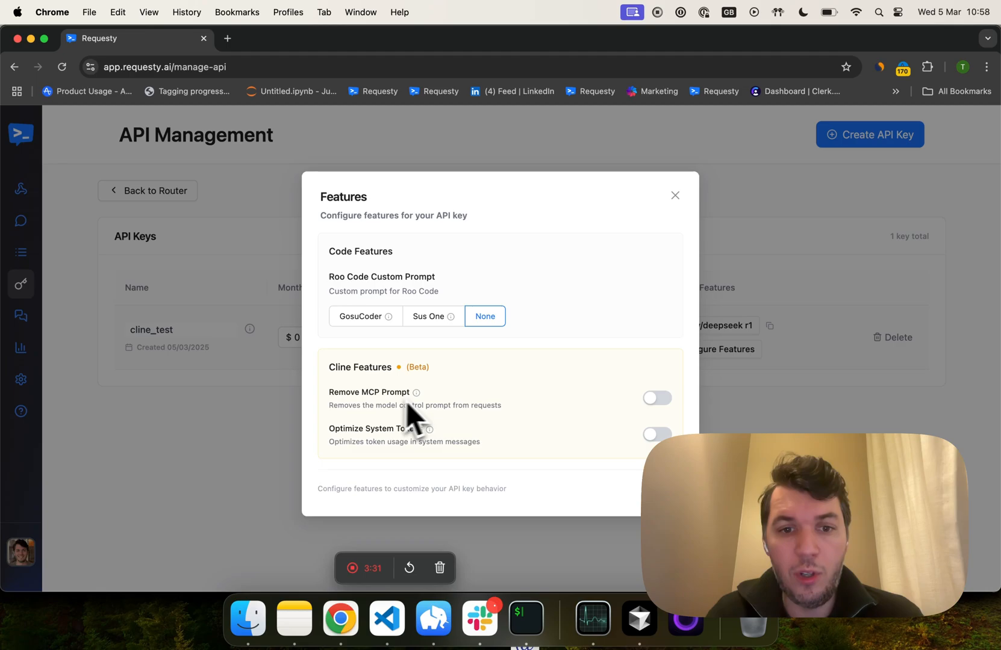
left_click(657, 398)
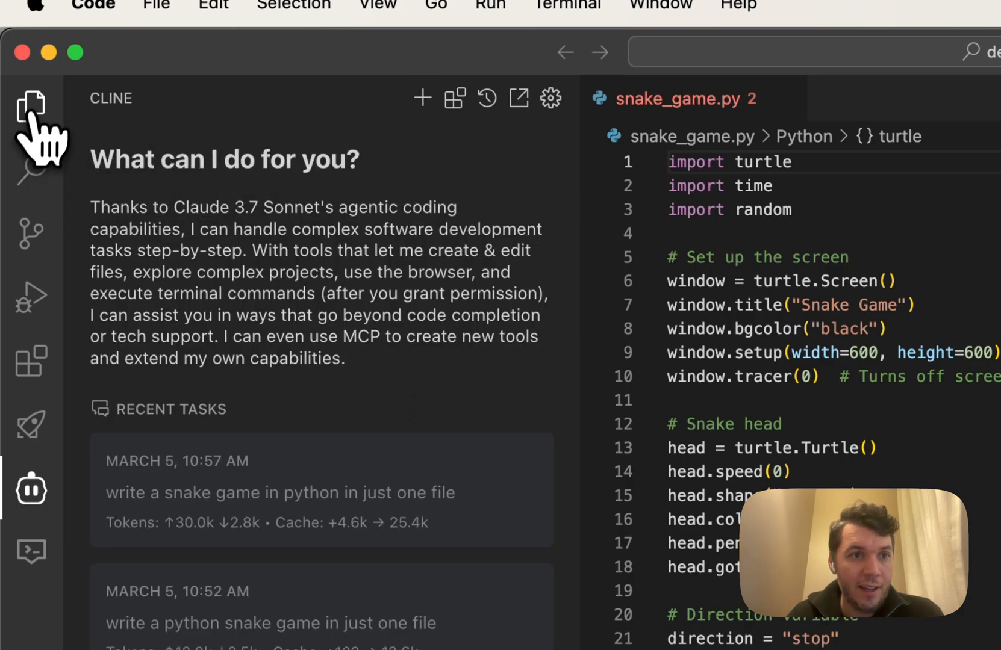
Start a Cline task 'write a snake game in python in just one file' and follow snake_game.py.
right_click(671, 99)
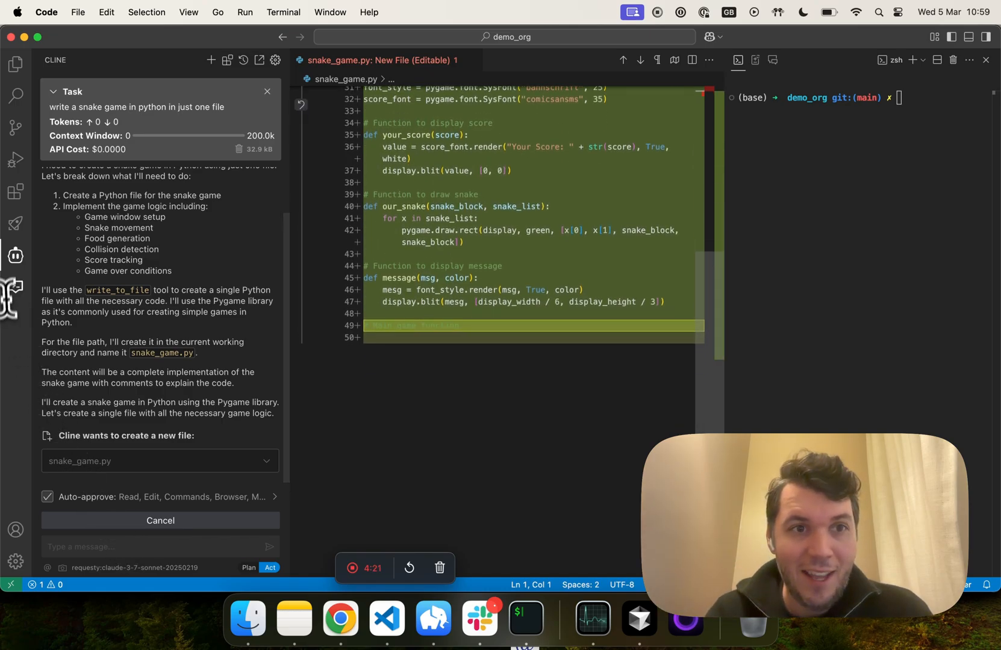
scroll("down", 3)
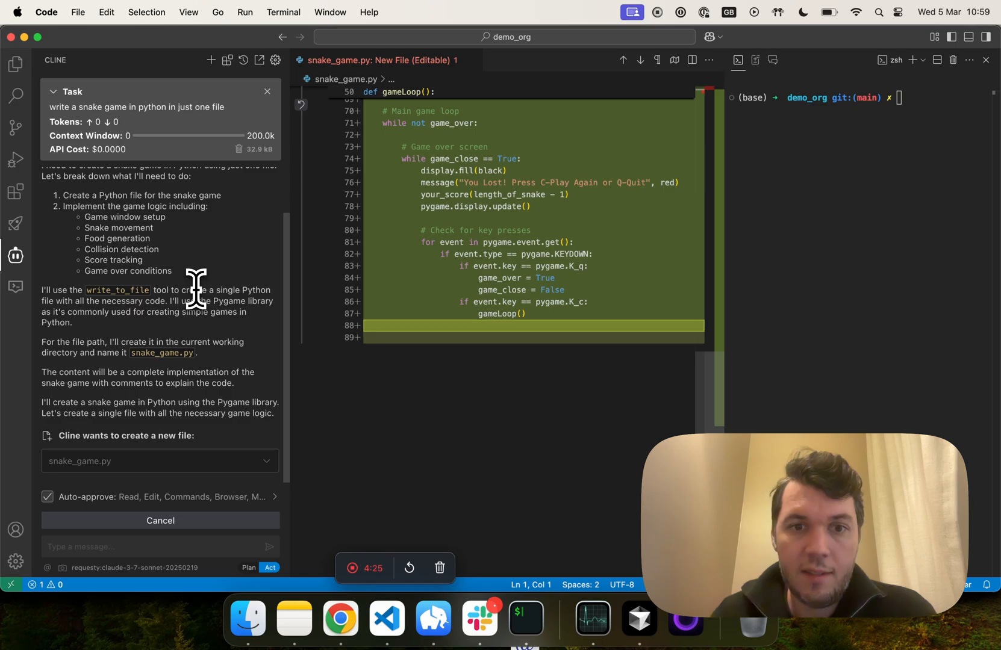
scroll("down", 3)
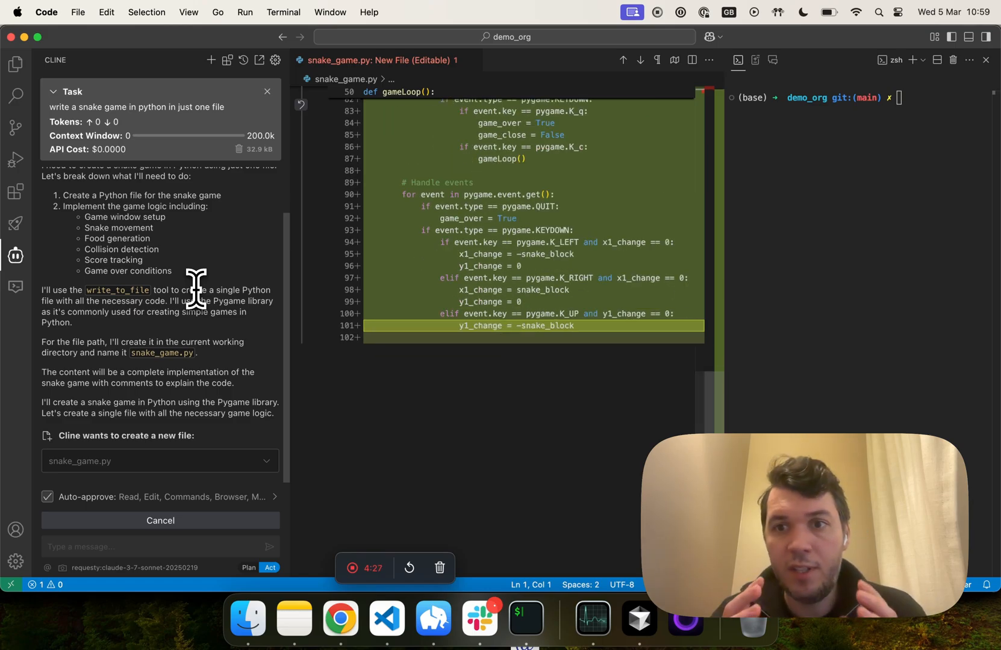